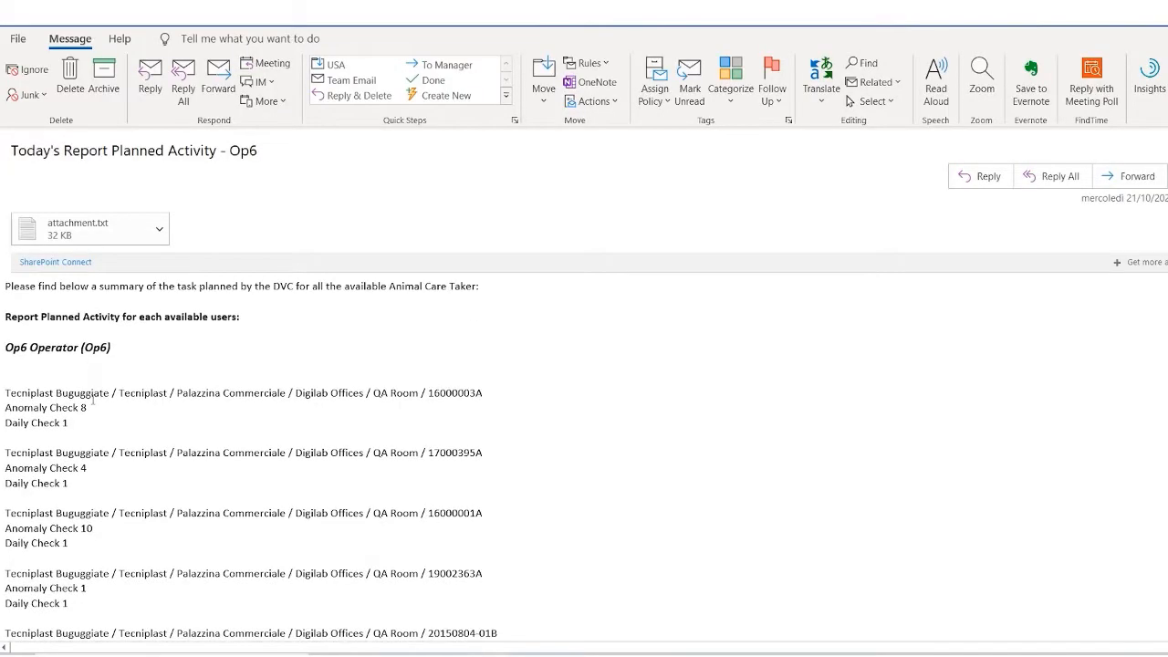
# - Sign in, scroll through the 284-task Planned list, and close it
pyautogui.scroll(-3)
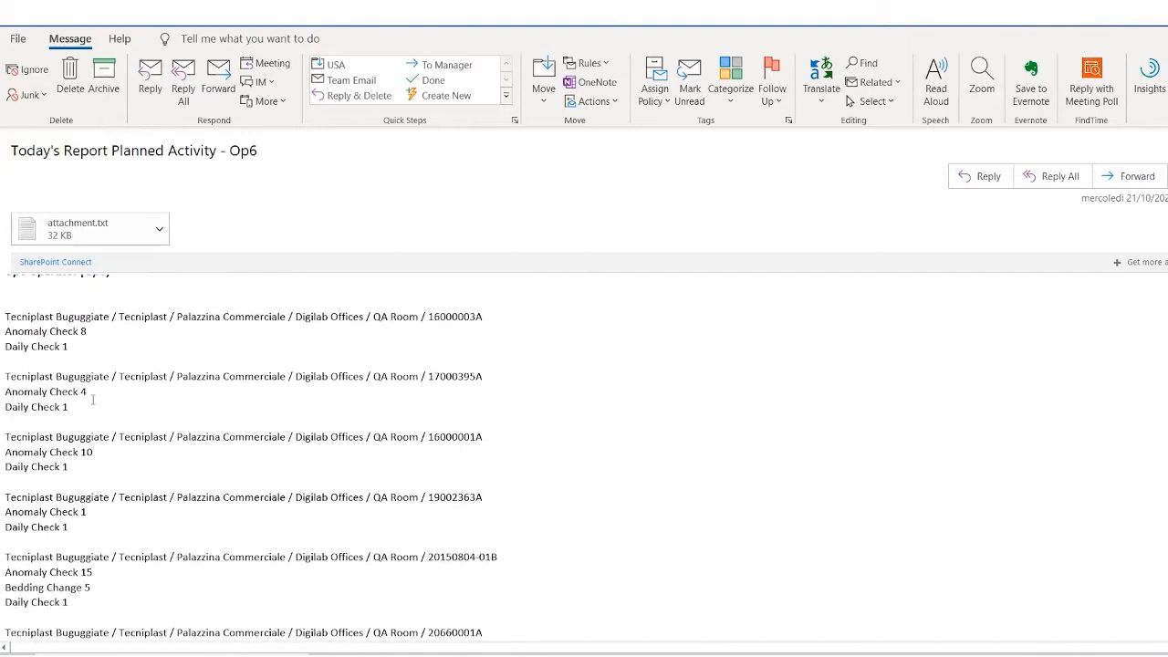
pyautogui.scroll(-3)
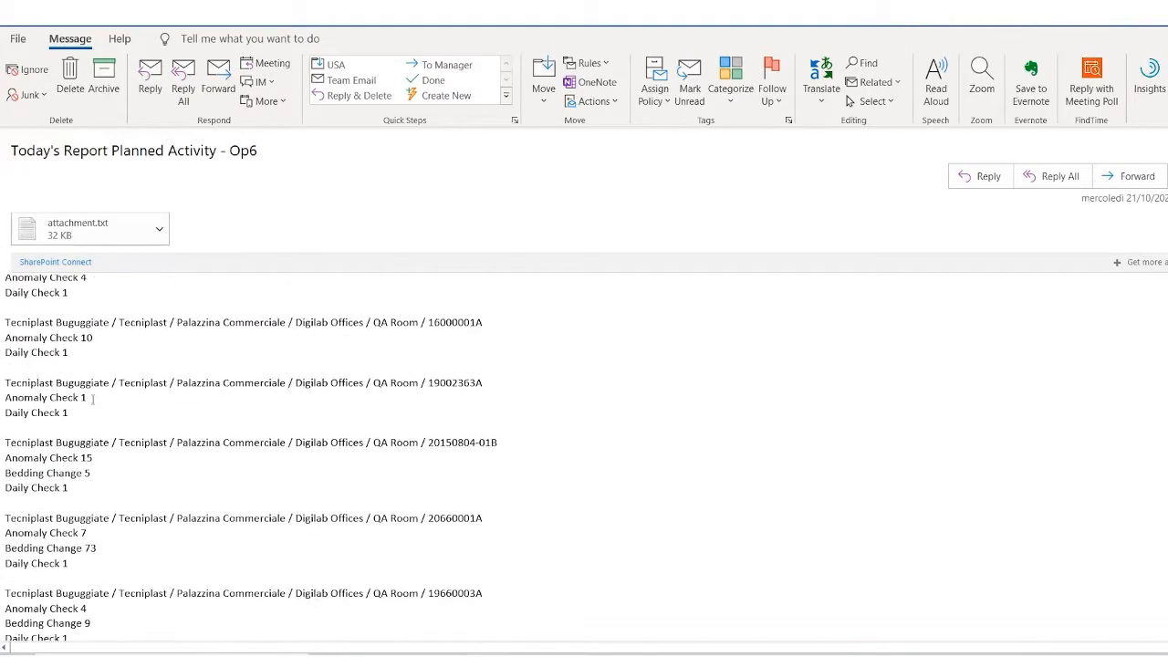
pyautogui.scroll(-3)
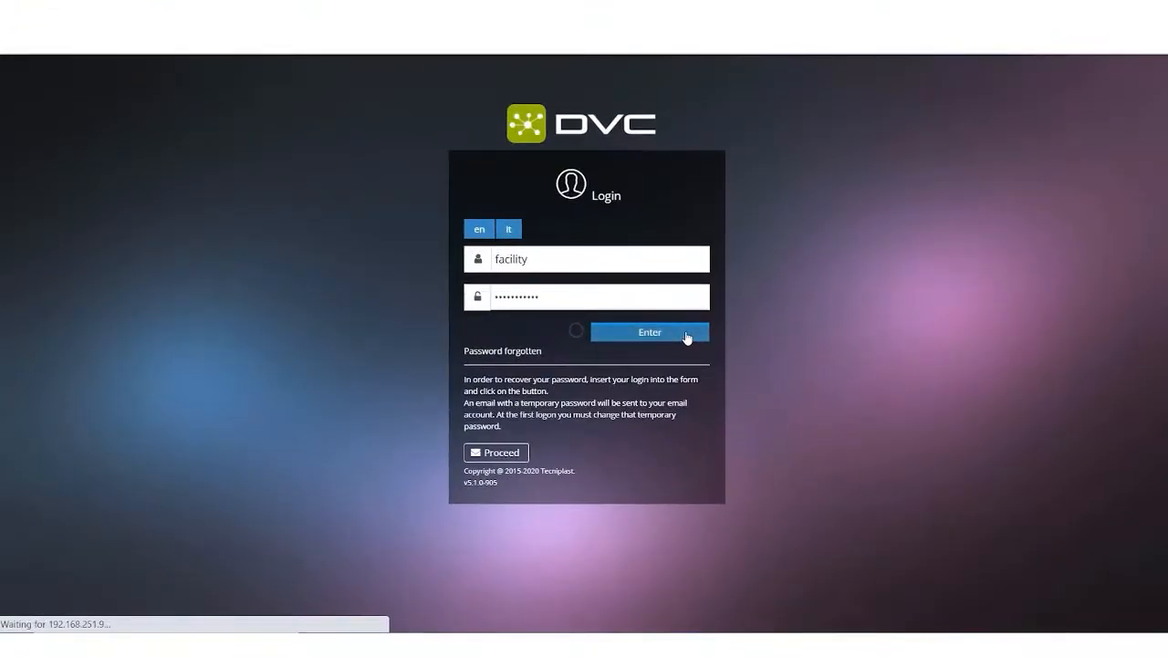
pyautogui.click(649, 331)
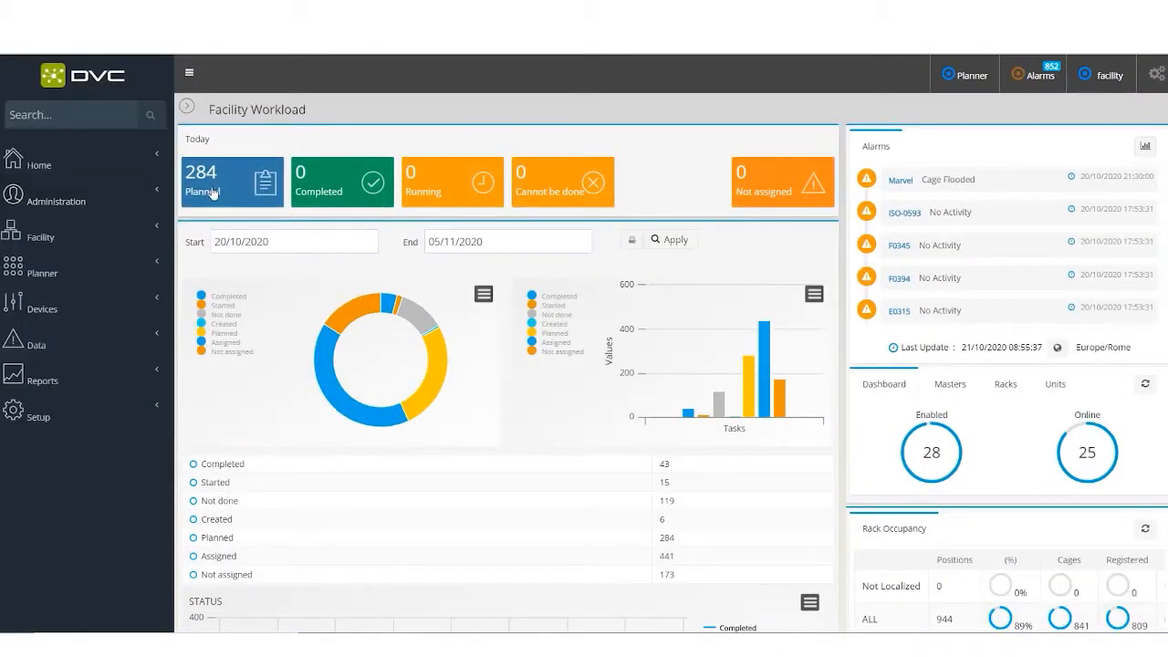
pyautogui.scroll(-3)
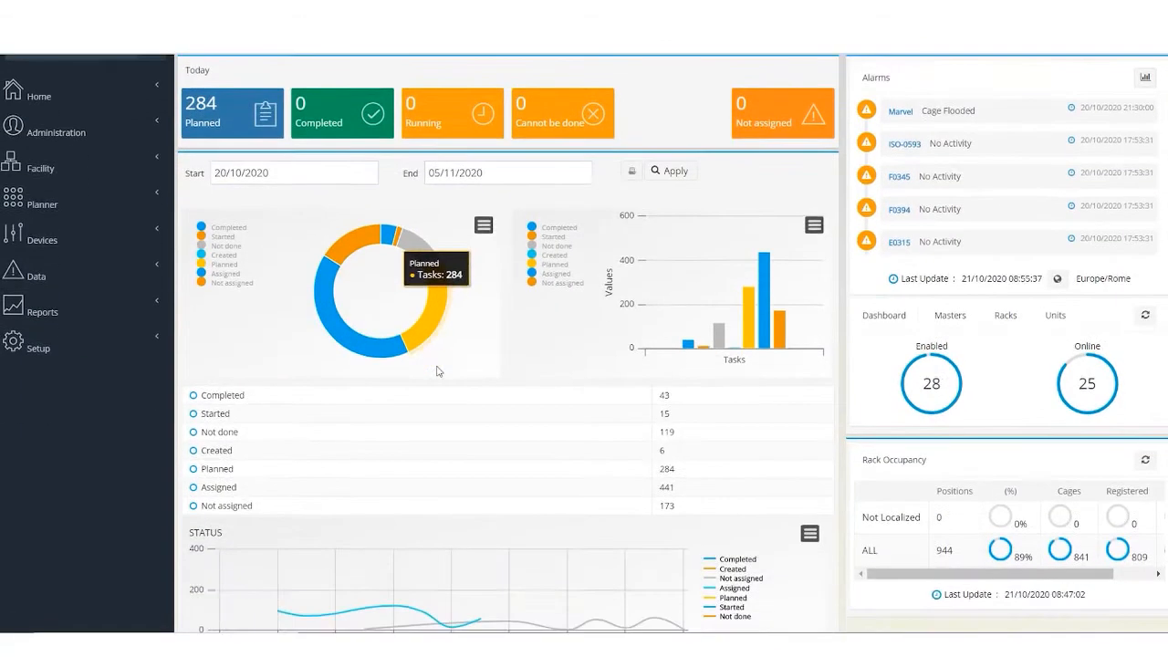
pyautogui.scroll(-3)
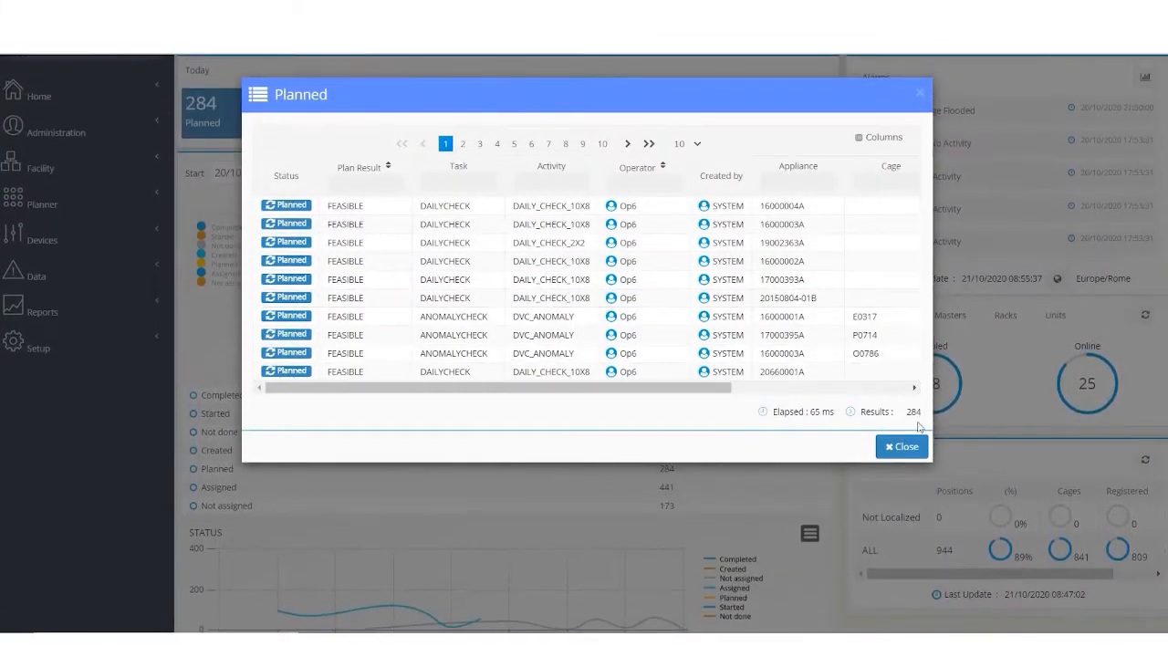
pyautogui.click(902, 447)
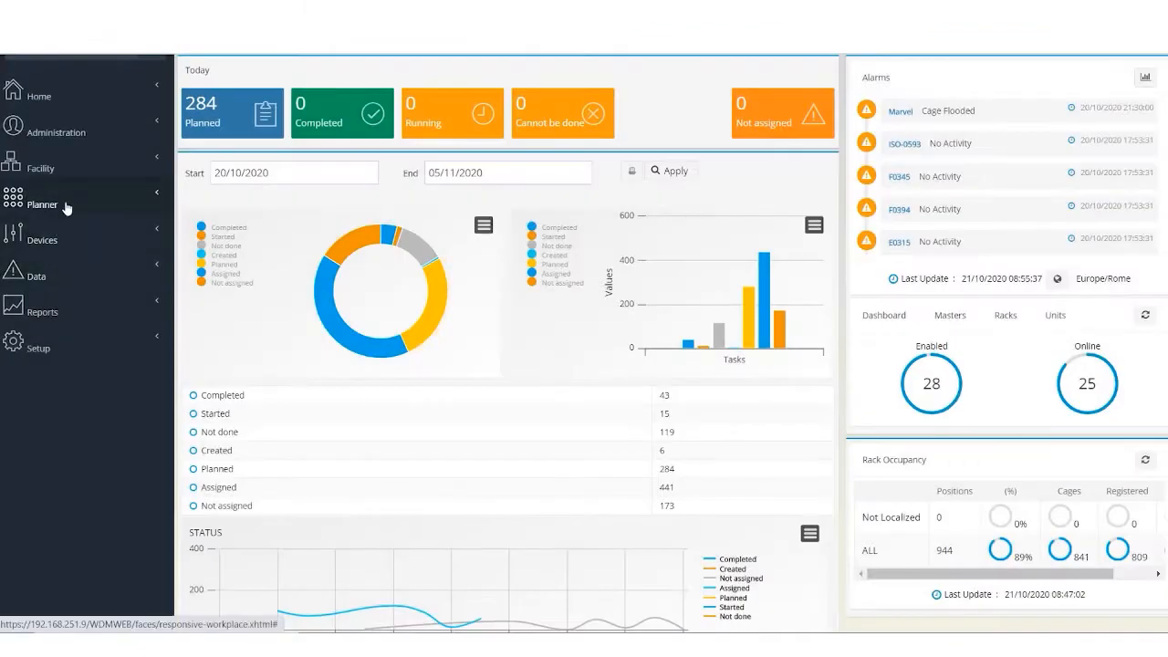
# - Check the Tasks Tree Daily View under Planner
pyautogui.click(42, 205)
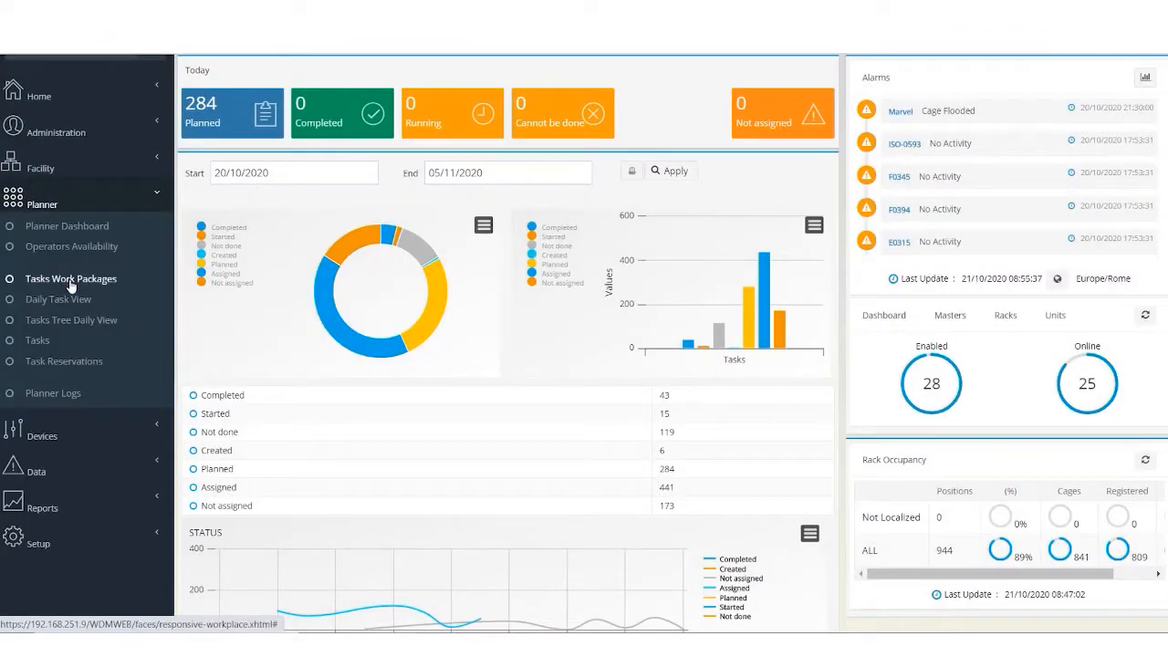
pyautogui.click(71, 319)
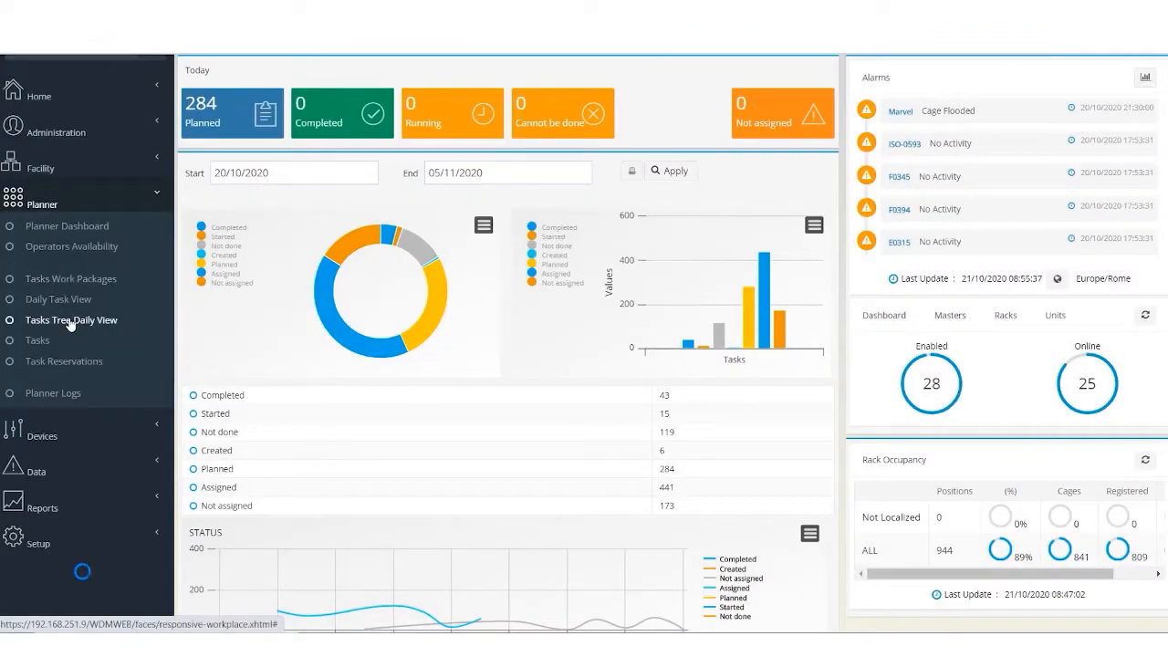
pyautogui.click(70, 319)
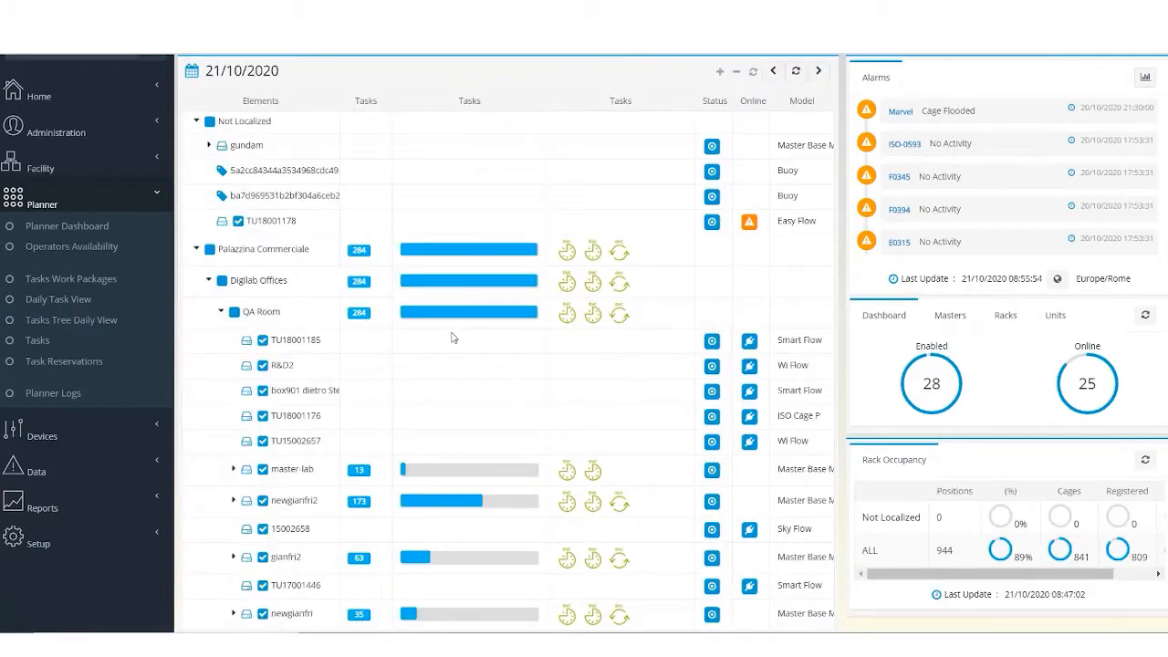
pyautogui.moveTo(564, 390)
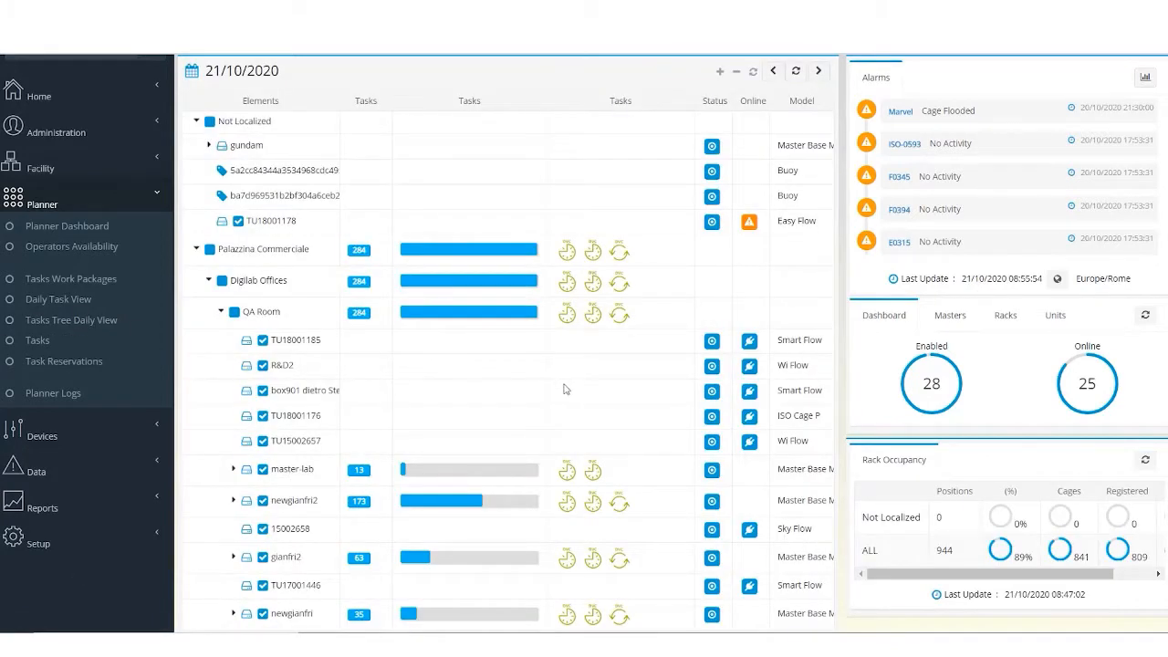
pyautogui.scroll(-3)
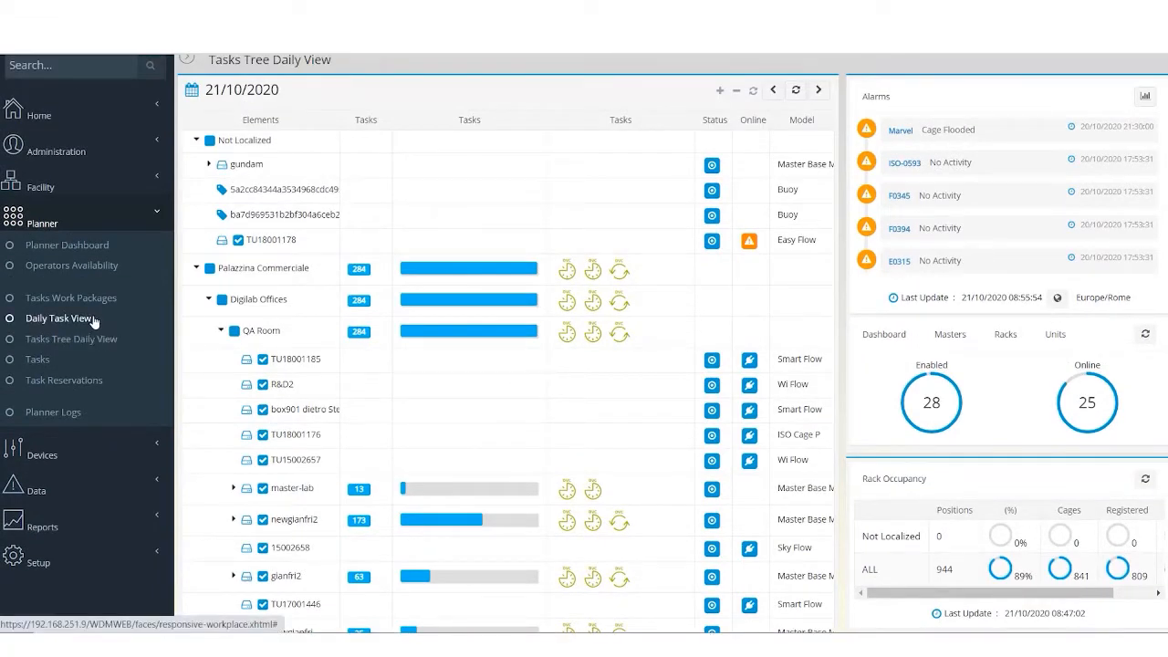
# - Expand Op6 in the Daily Task View to list its 284 planned tasks
pyautogui.click(59, 319)
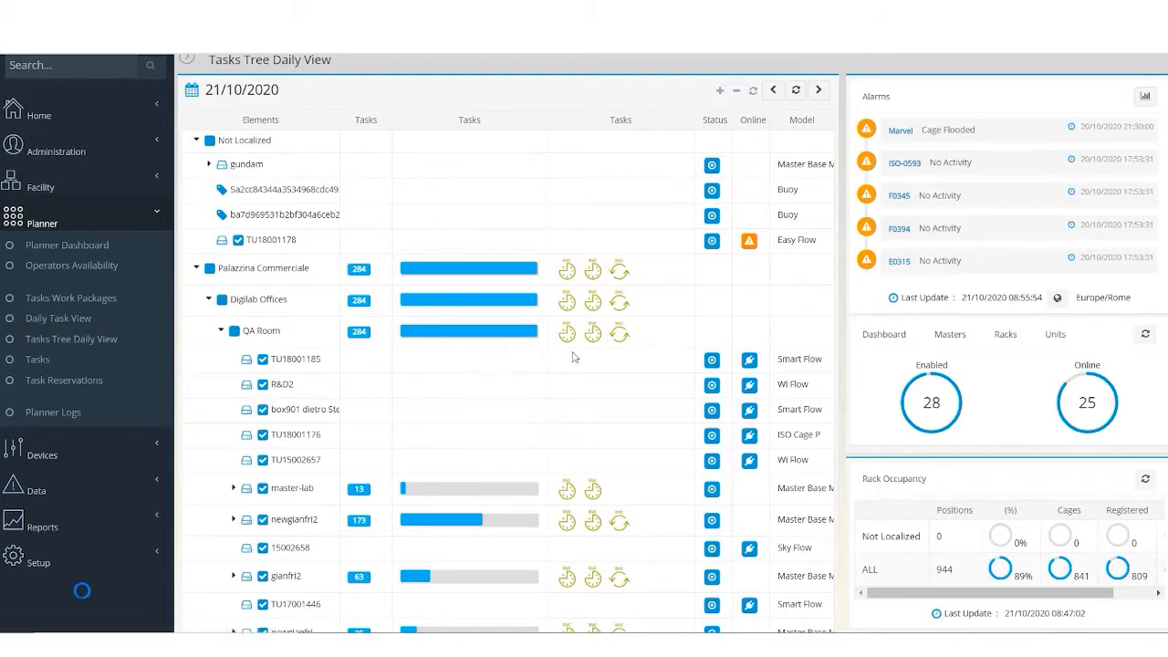
pyautogui.click(58, 318)
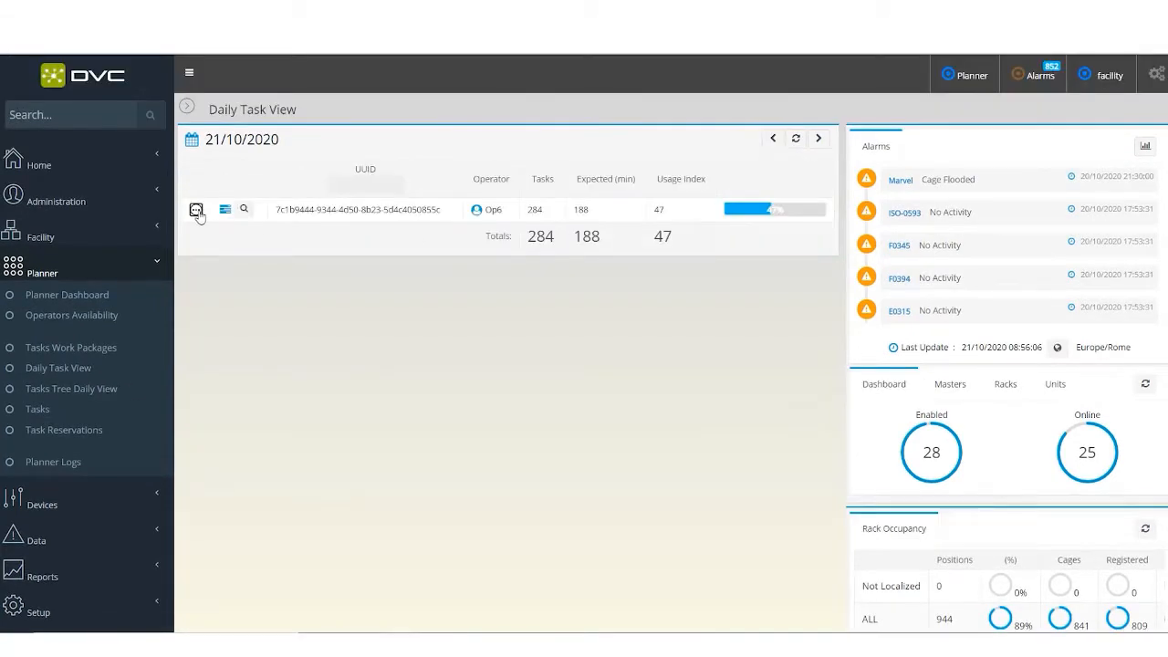
pyautogui.click(197, 209)
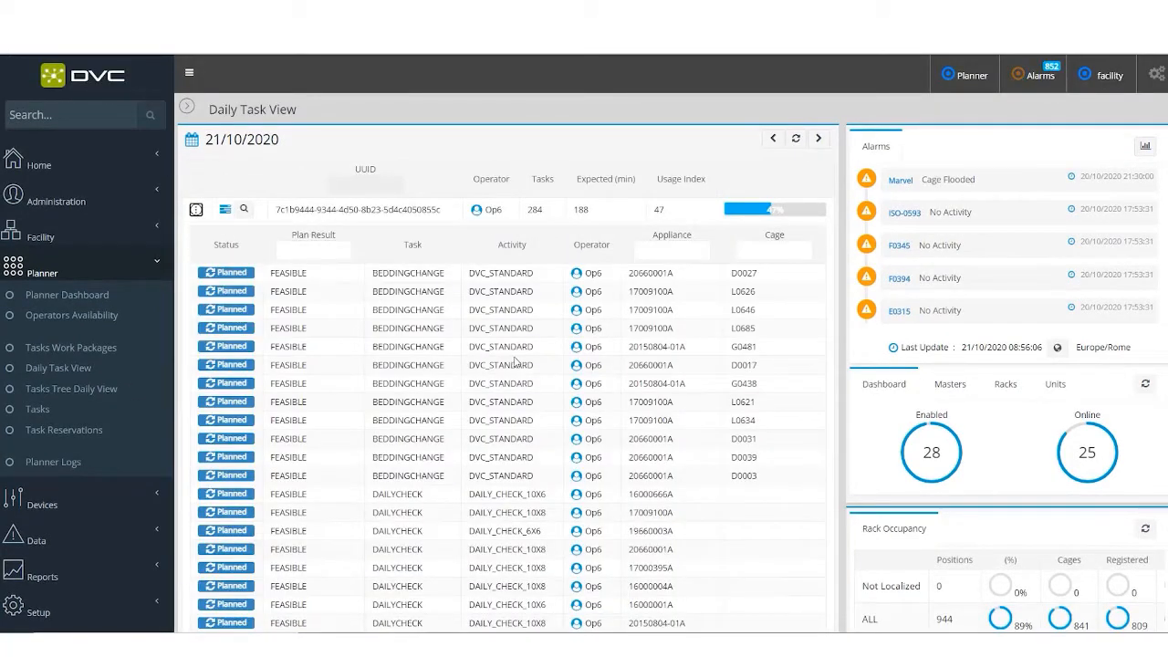
pyautogui.moveTo(702, 310)
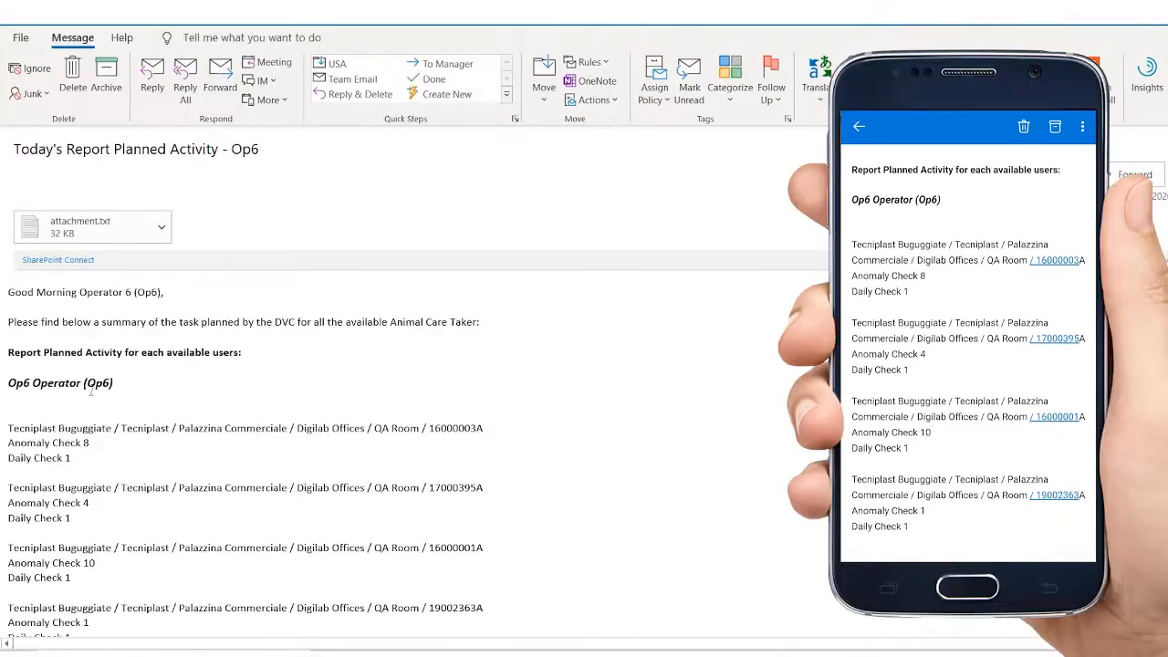
pyautogui.scroll(-3)
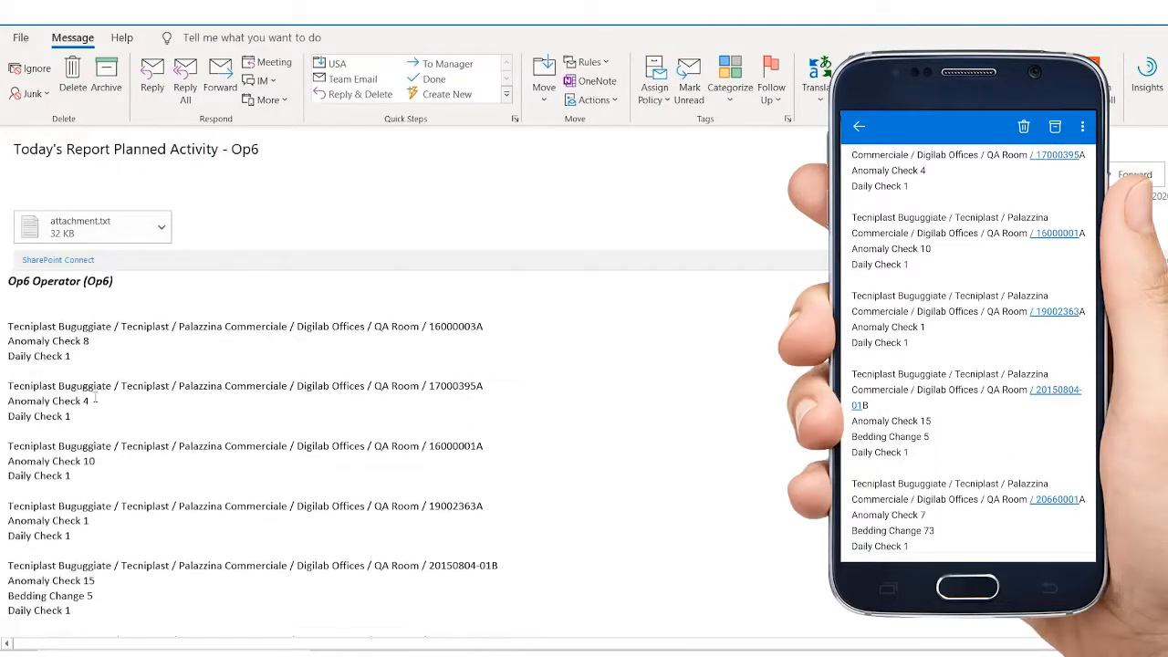
pyautogui.scroll(-3)
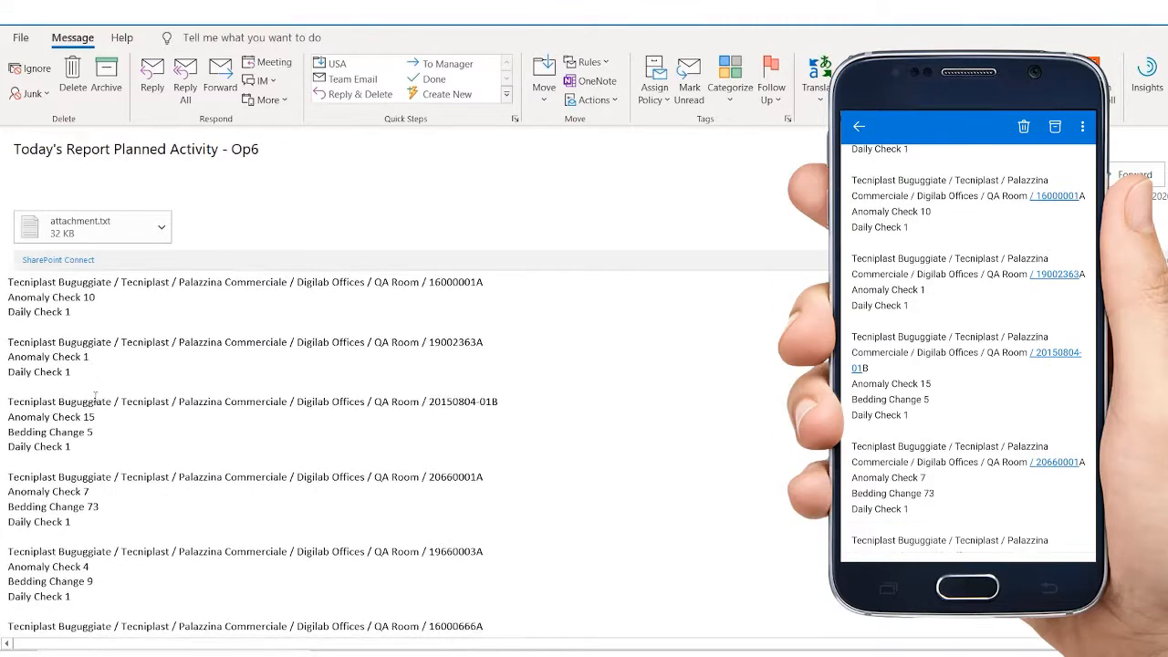
pyautogui.scroll(-3)
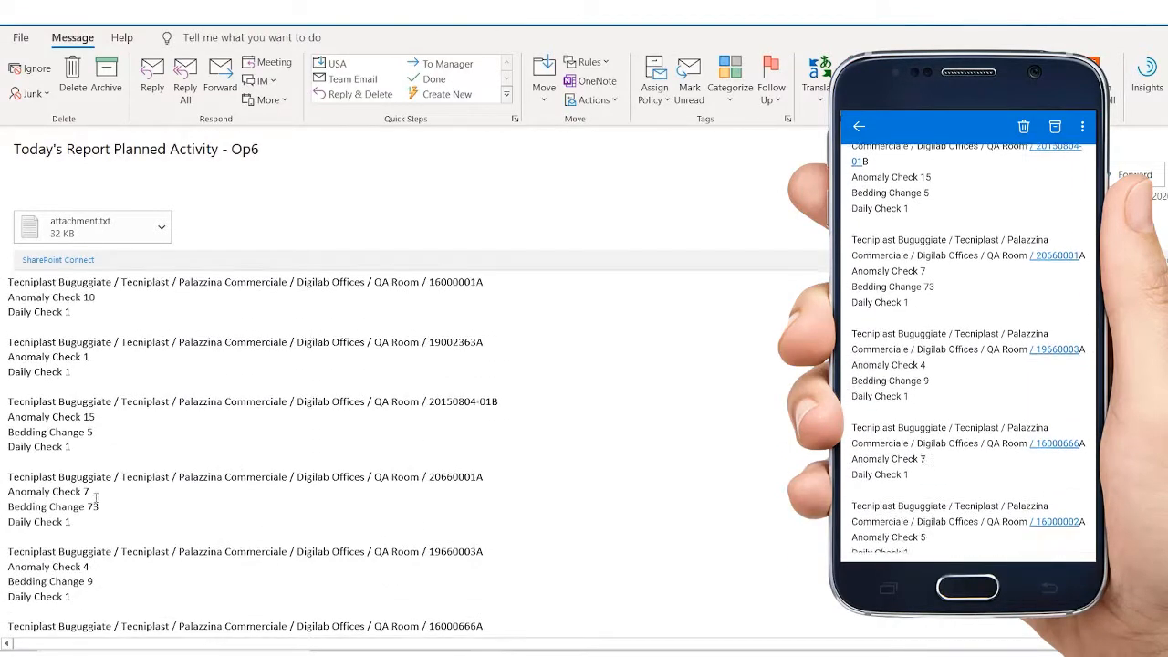
pyautogui.scroll(-3)
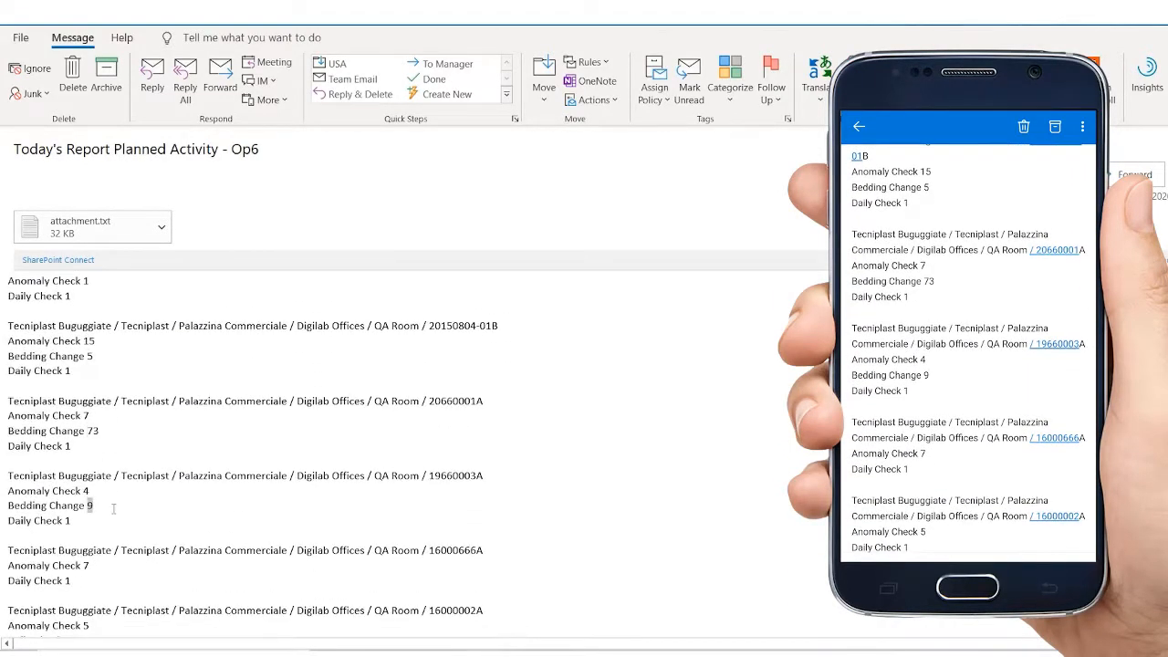
pyautogui.scroll(-3)
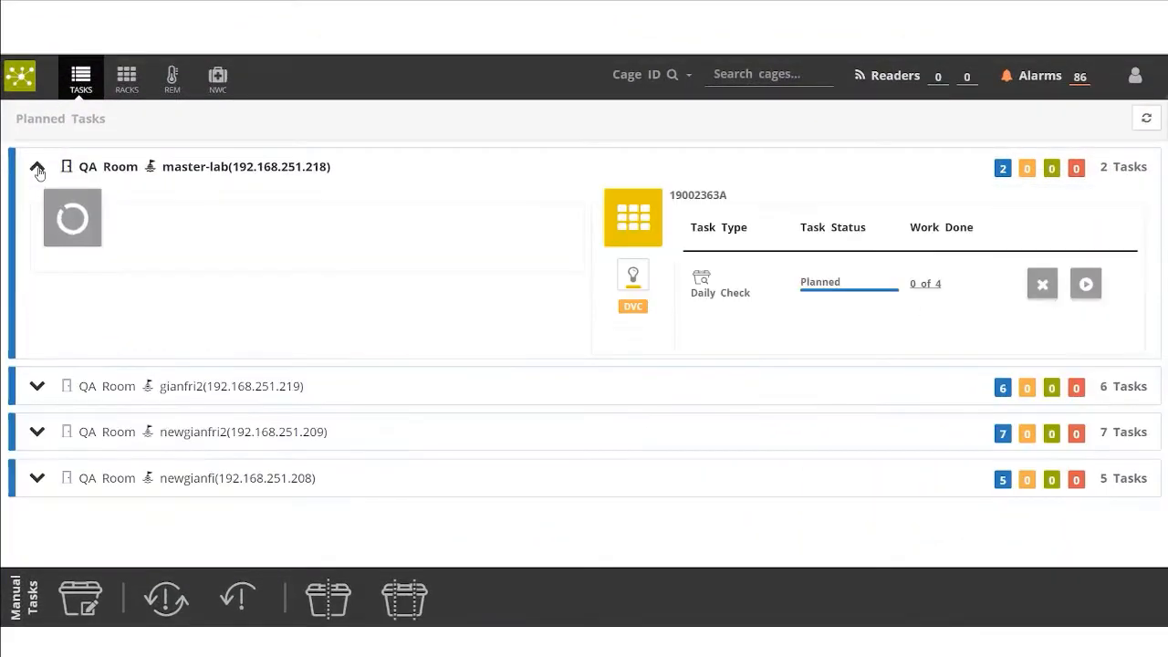
# - Collapse master-lab and newgianfri2, leaving only newgianfi's planned tasks expanded
pyautogui.click(37, 385)
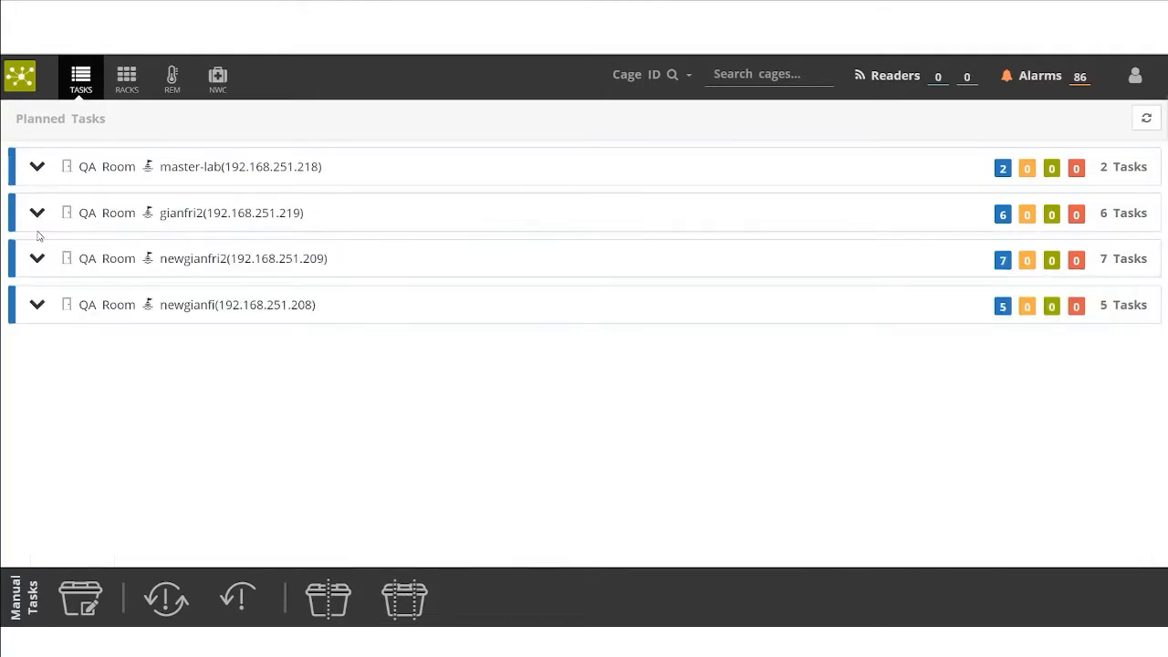
pyautogui.click(37, 258)
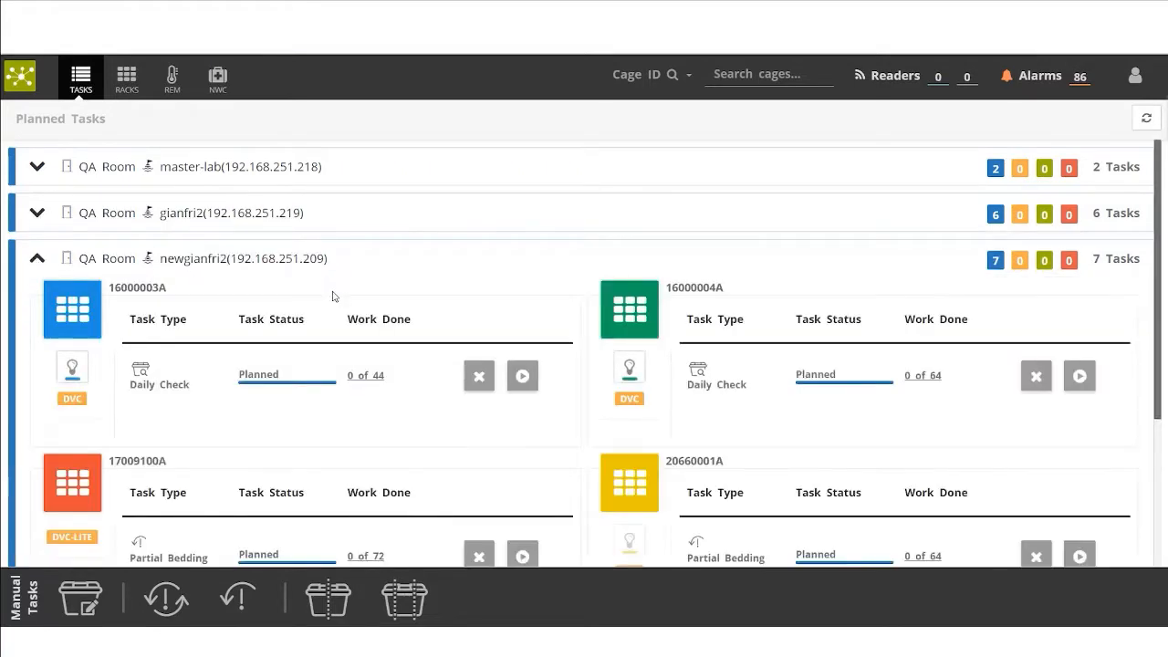
pyautogui.click(36, 258)
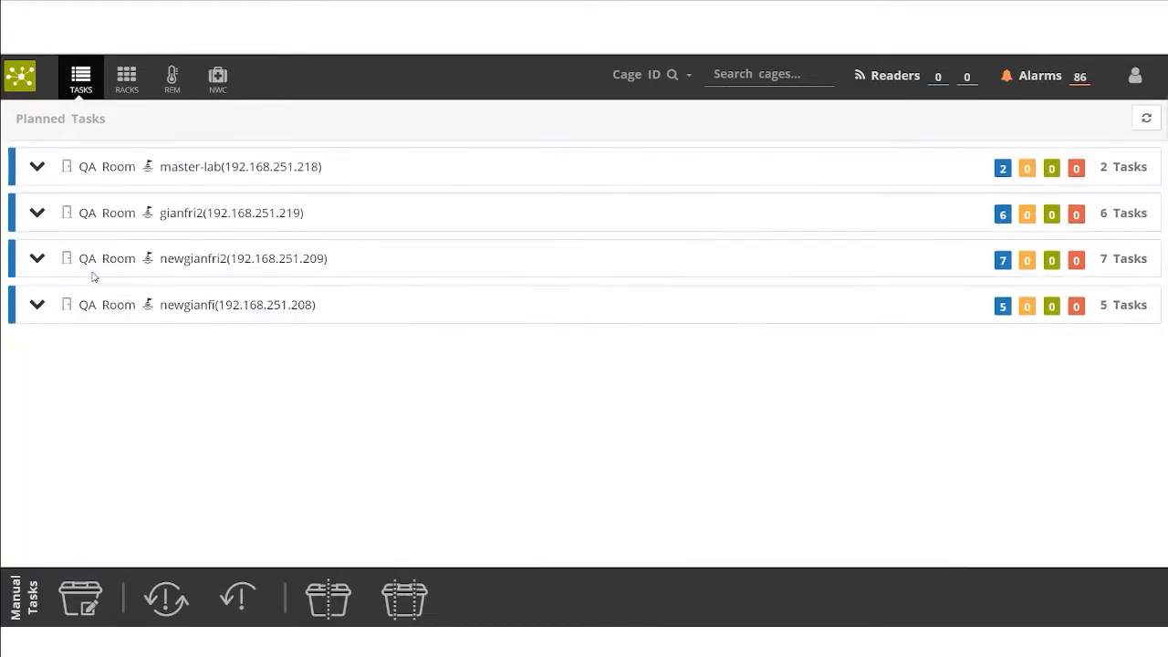
pyautogui.click(36, 304)
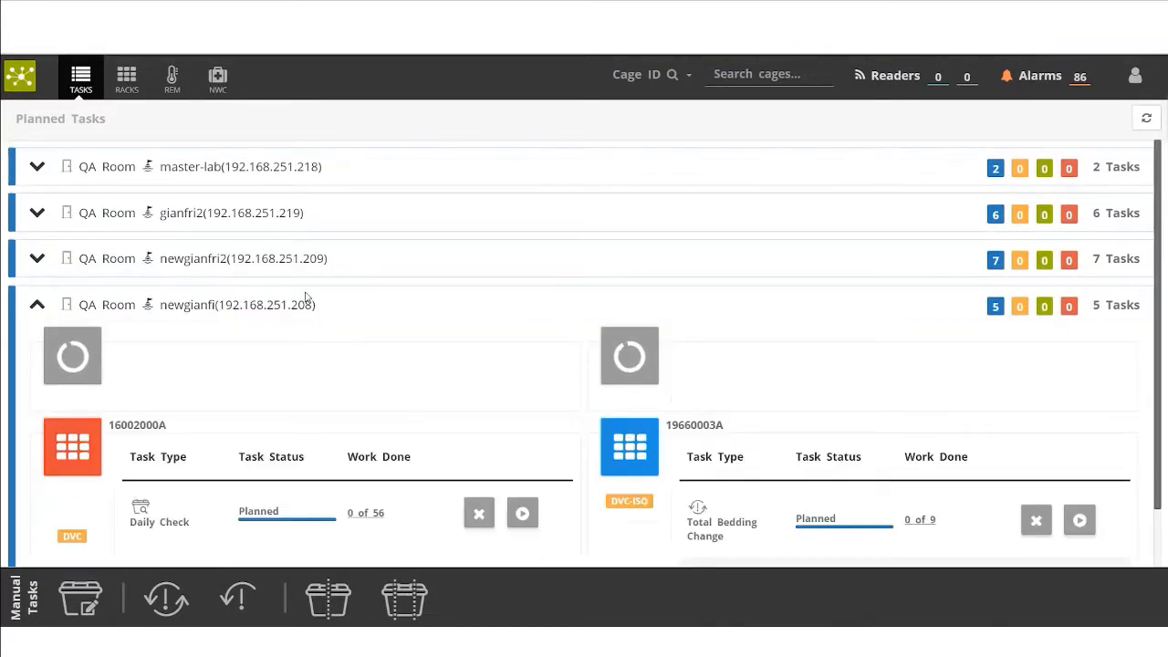